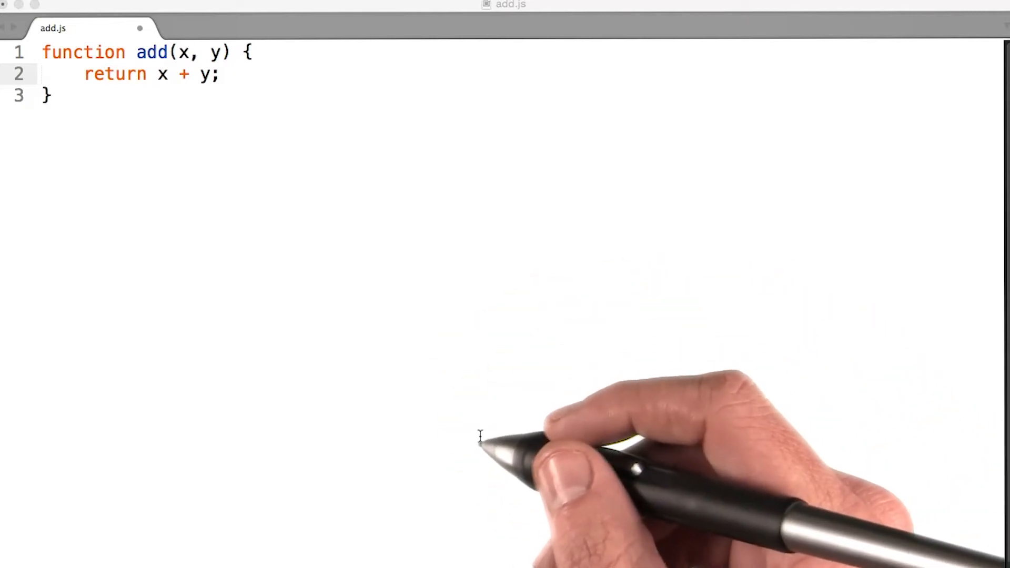
mouse_move(472, 414)
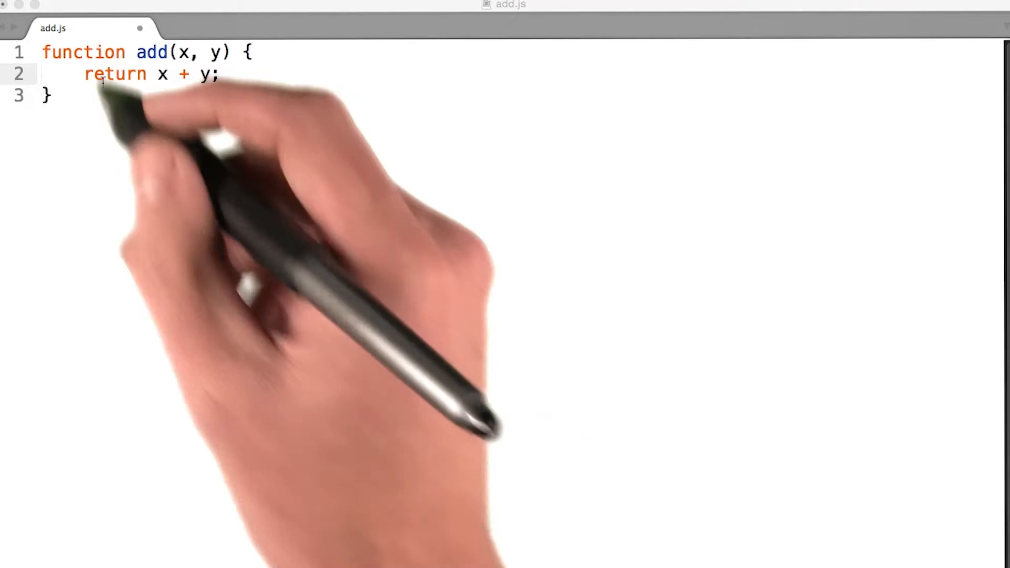
text(add(2, 3);)
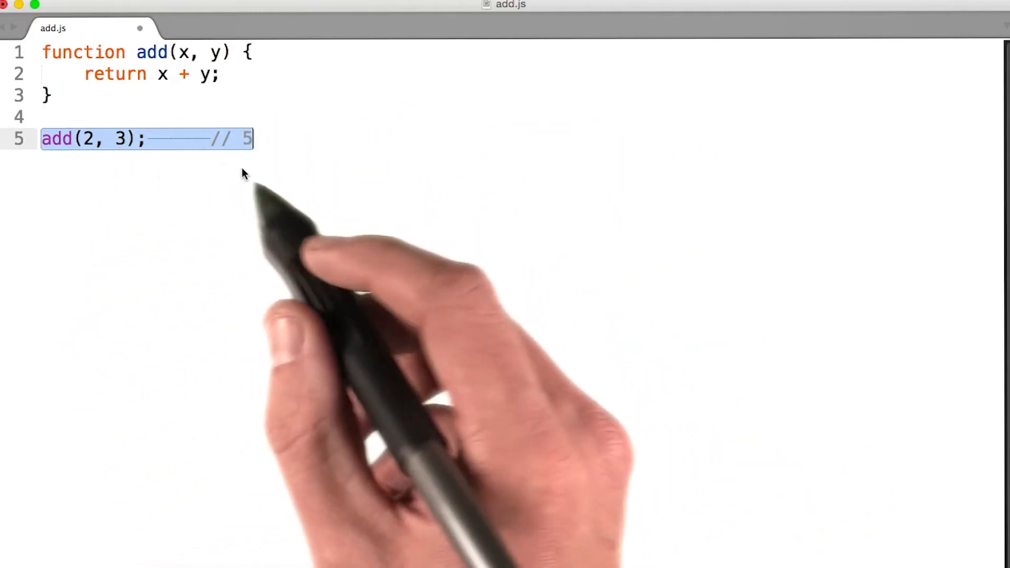
mouse_move(258, 158)
text(add('2', '3');  // '23)
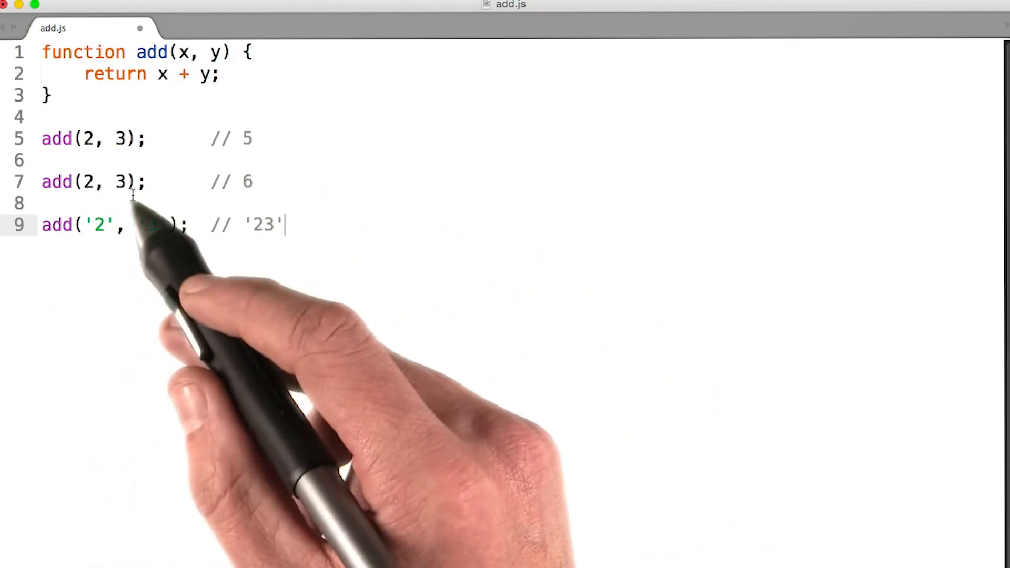
text('3')
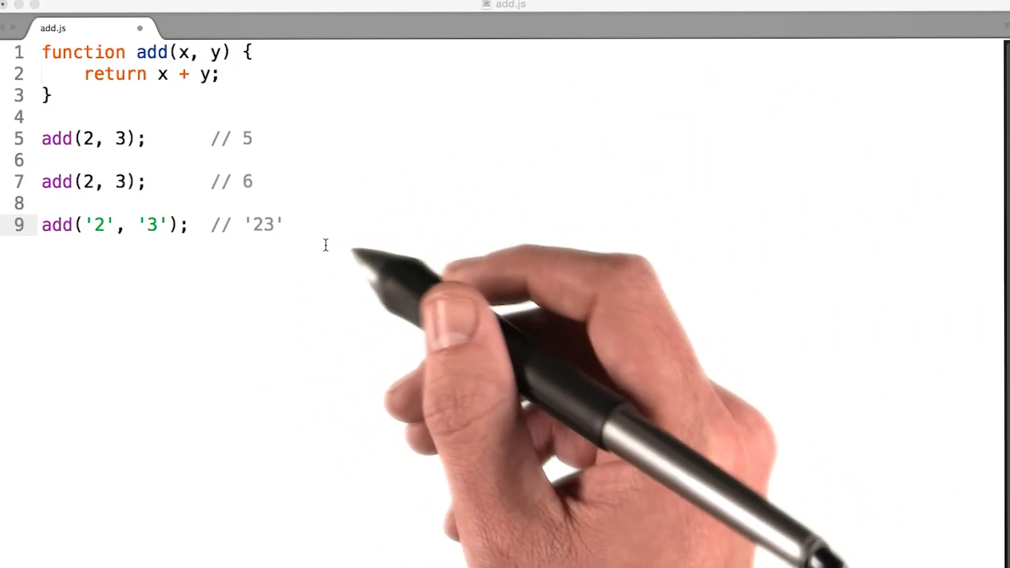
mouse_move(291, 278)
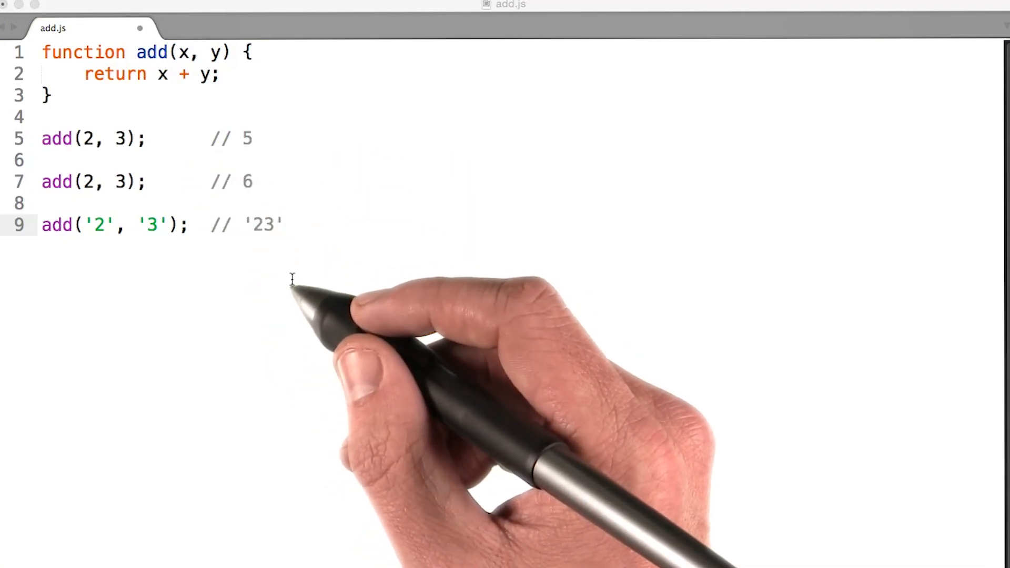